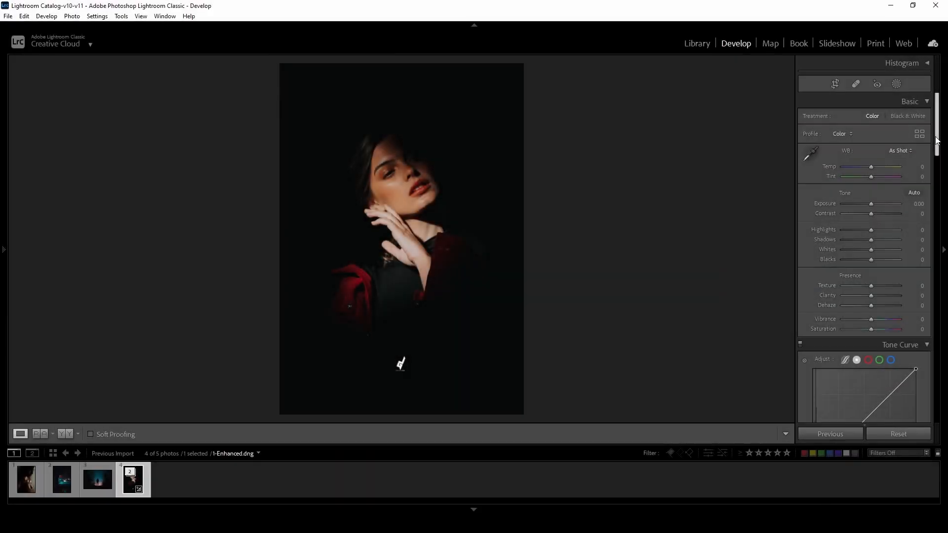
# Scroll the Develop panel down to the Color Grading shadow controls
pyautogui.scroll(-3)
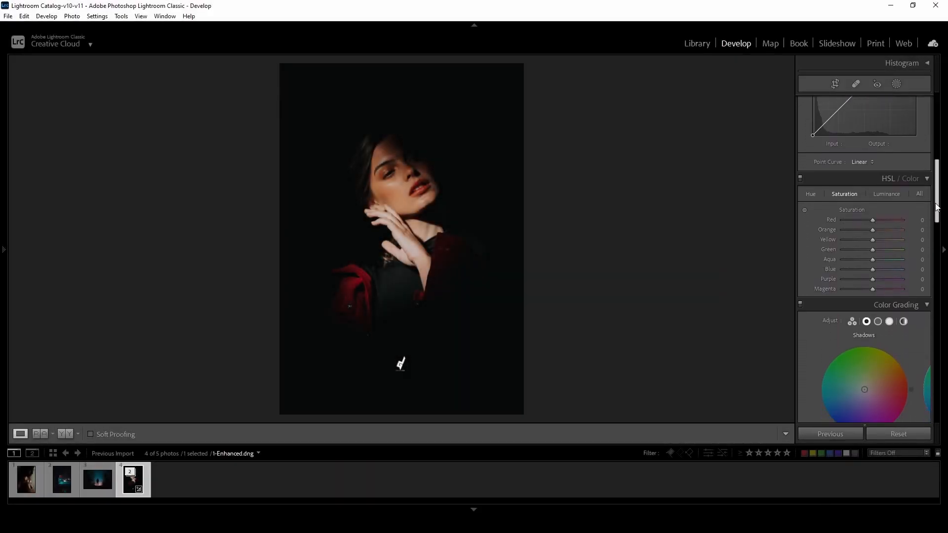
pyautogui.scroll(-3)
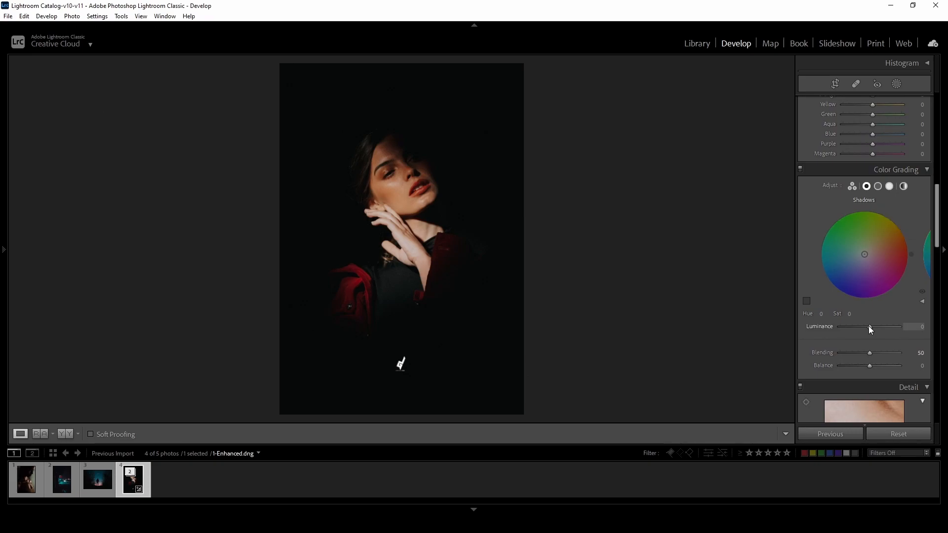
# Raise shadow luminance to +60 with a faint teal tint (hue 198, saturation 3)
pyautogui.moveTo(871, 327); pyautogui.dragTo(877, 327)
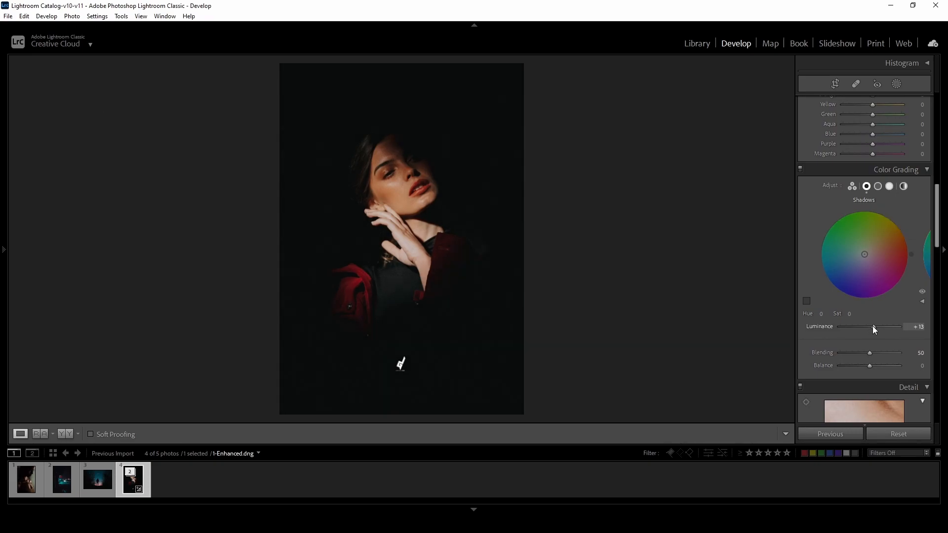
pyautogui.moveTo(874, 327); pyautogui.dragTo(892, 327)
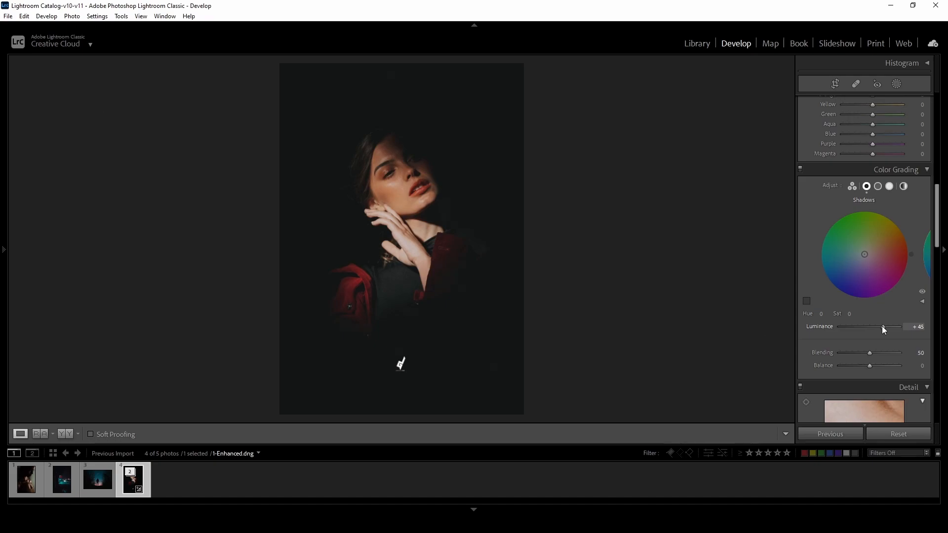
pyautogui.moveTo(883, 326); pyautogui.dragTo(892, 327)
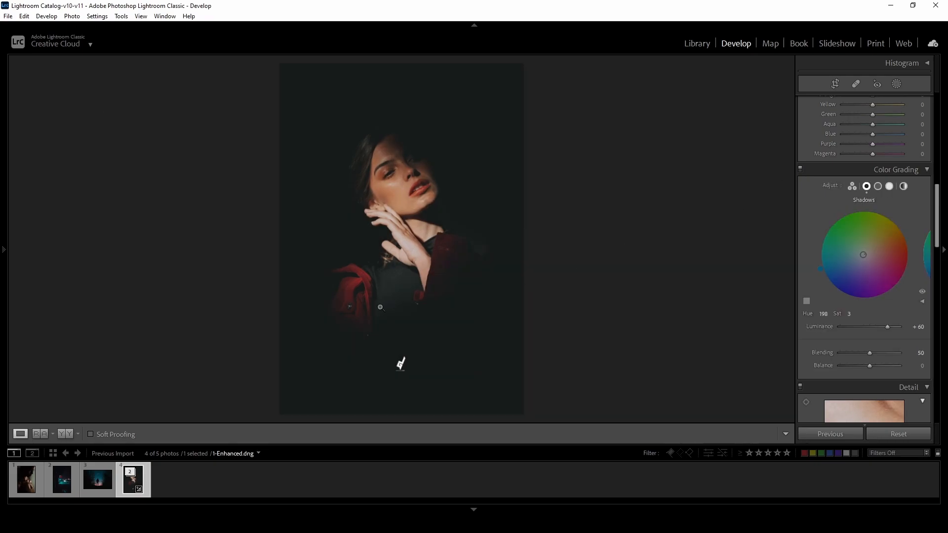
# On the shoulder portrait (3.jpg), set shadow luminance +68 with teal tint hue 192, saturation 5
pyautogui.click(25, 480)
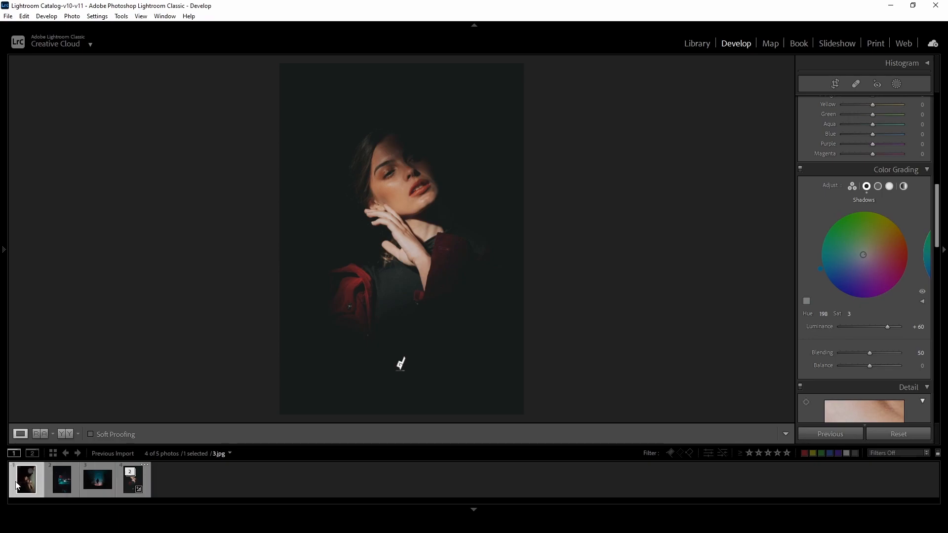
pyautogui.click(830, 434)
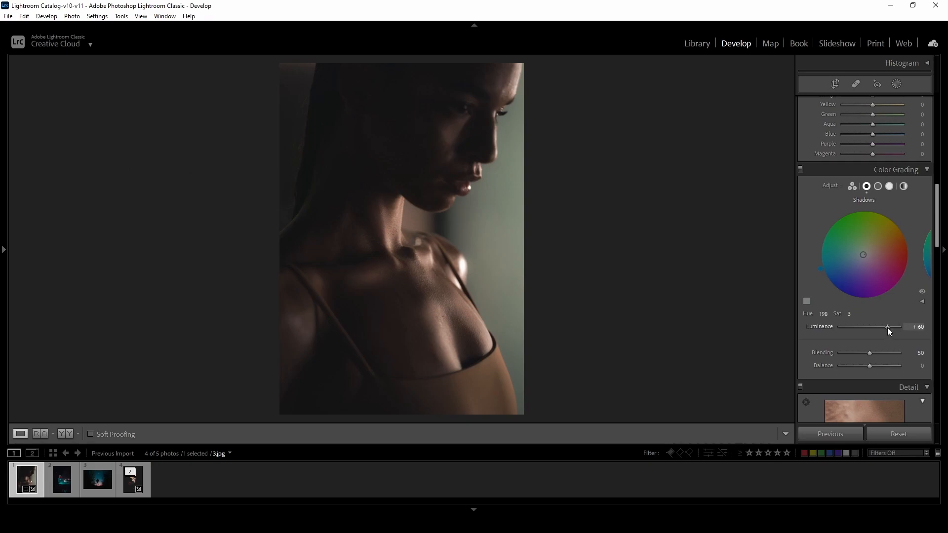
pyautogui.moveTo(887, 327); pyautogui.dragTo(890, 326)
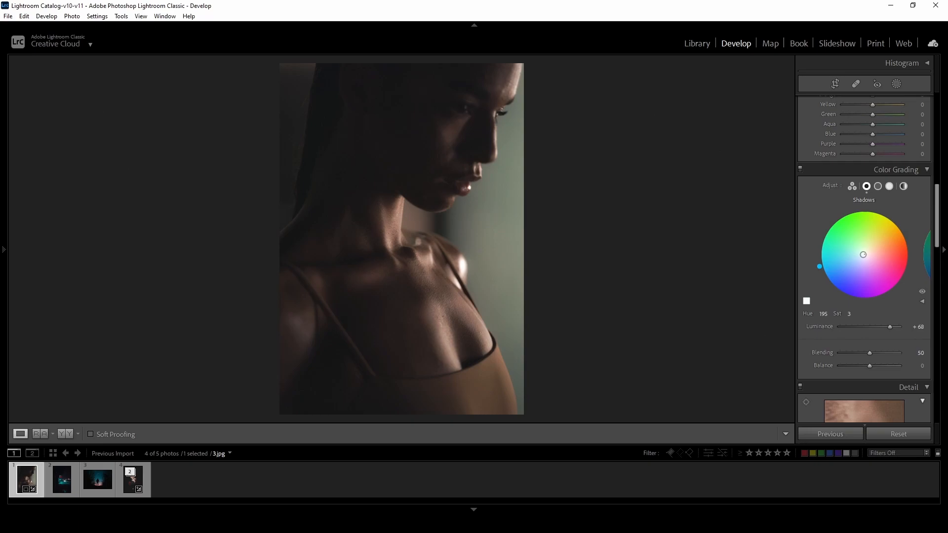
pyautogui.moveTo(820, 266); pyautogui.dragTo(860, 255)
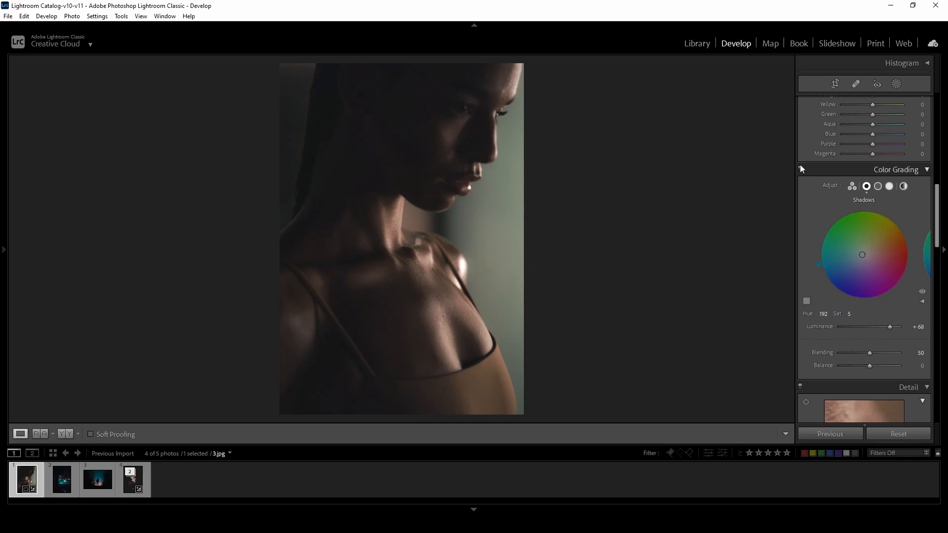
pyautogui.moveTo(800, 169)
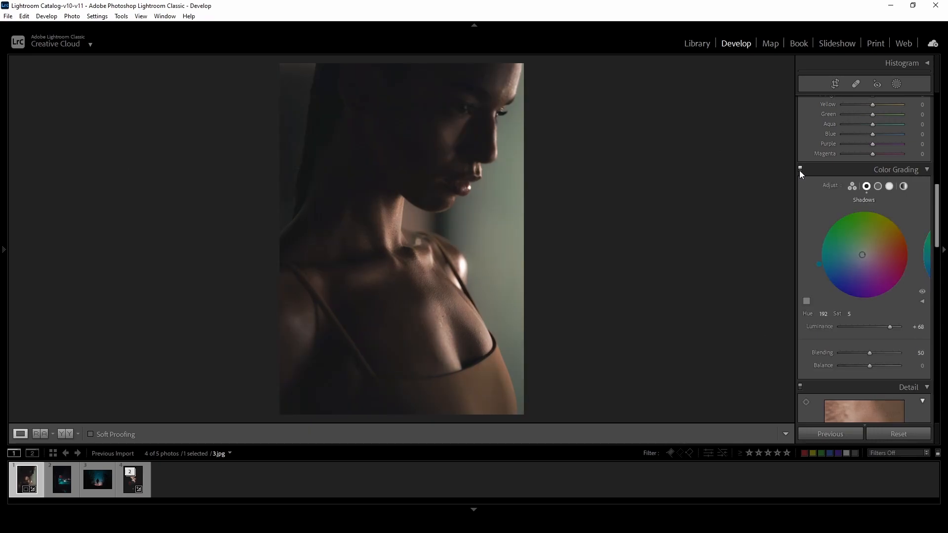
# On the forest silhouette (5.jpg), raise shadow luminance to about +85 with teal tint hue 196, saturation 4
pyautogui.click(97, 479)
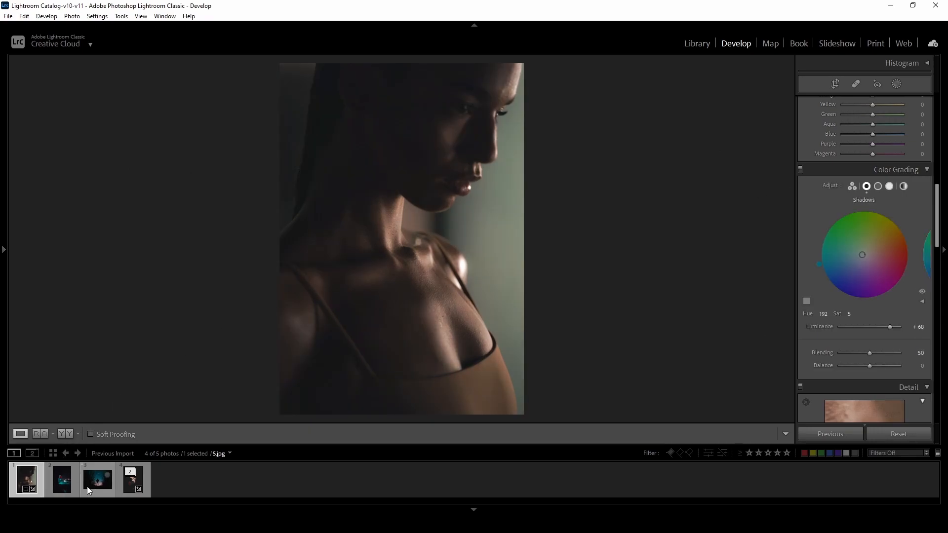
pyautogui.click(62, 480)
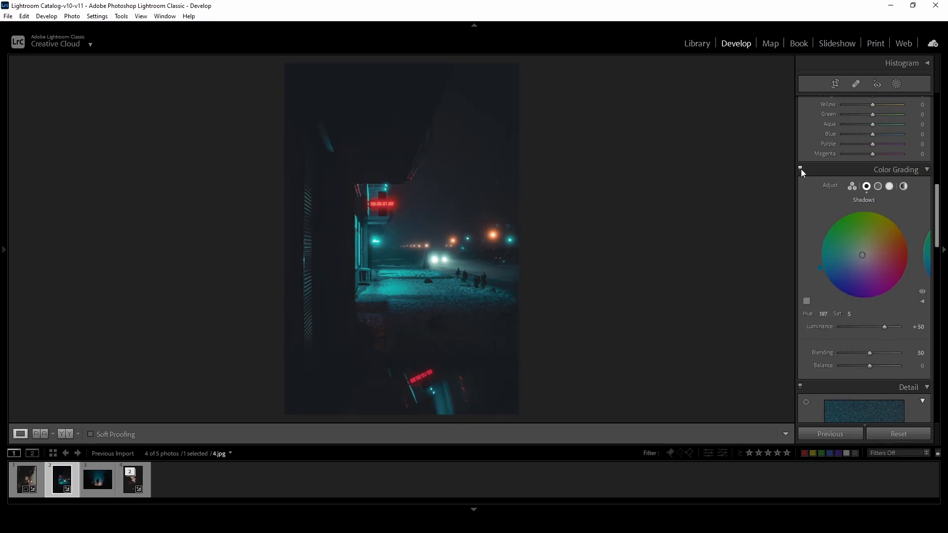
pyautogui.click(97, 480)
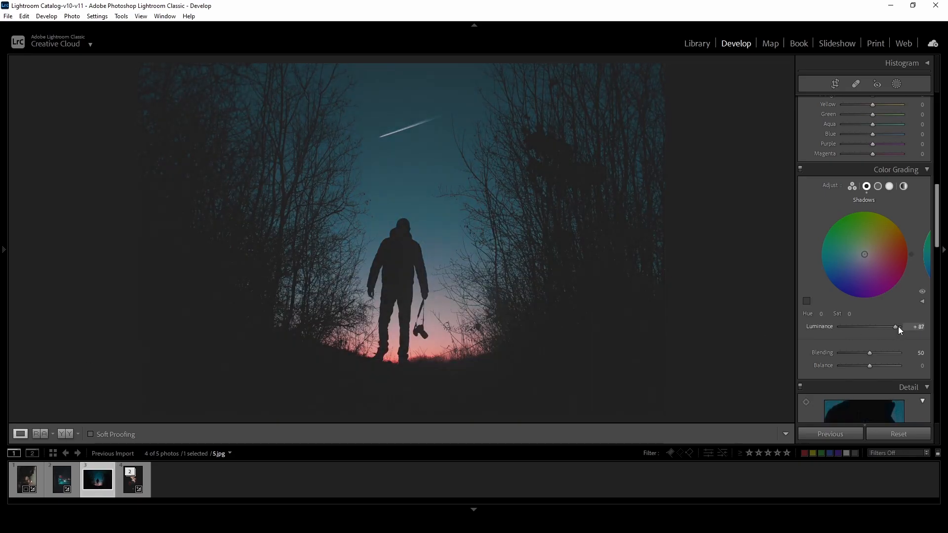
pyautogui.moveTo(864, 254); pyautogui.dragTo(820, 267)
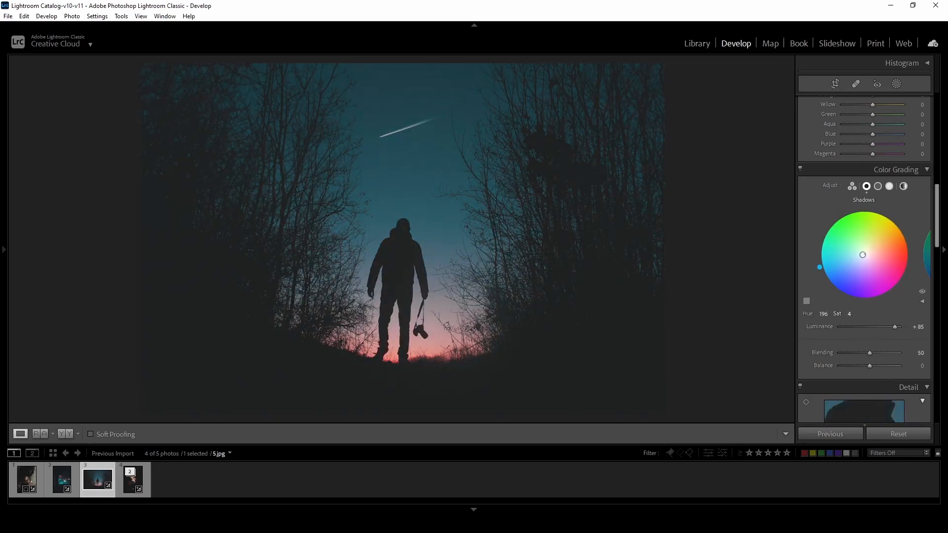